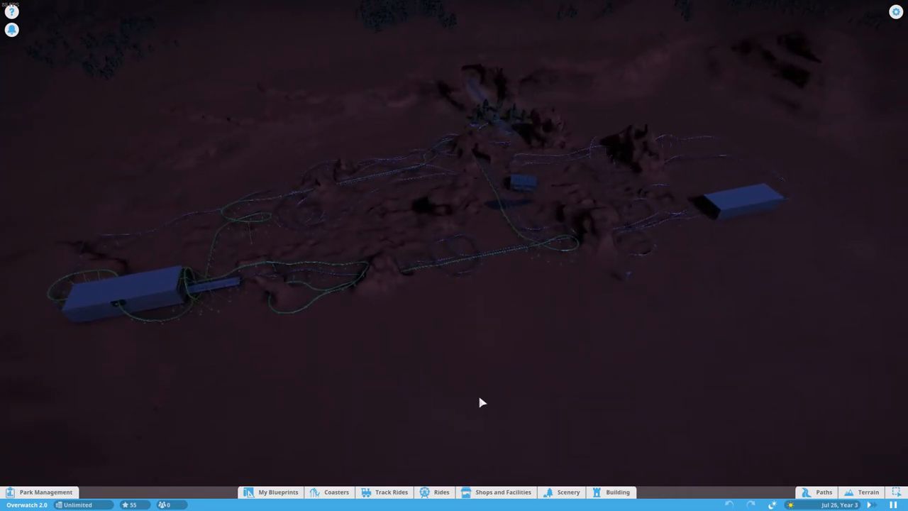
- Open the lighting time override at 10:00 PM and bring up its AM/PM choice
{"action": "left_click", "coordinate": [772, 505]}
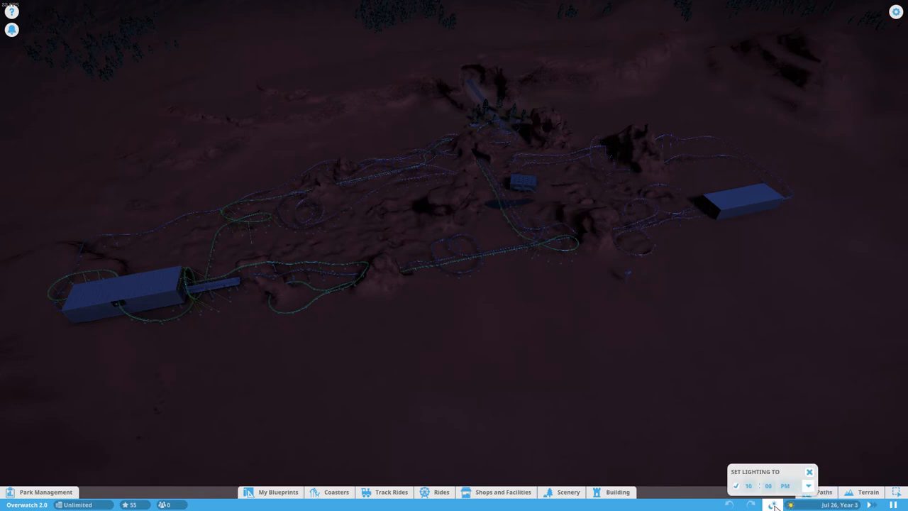
{"action": "left_click", "coordinate": [785, 486]}
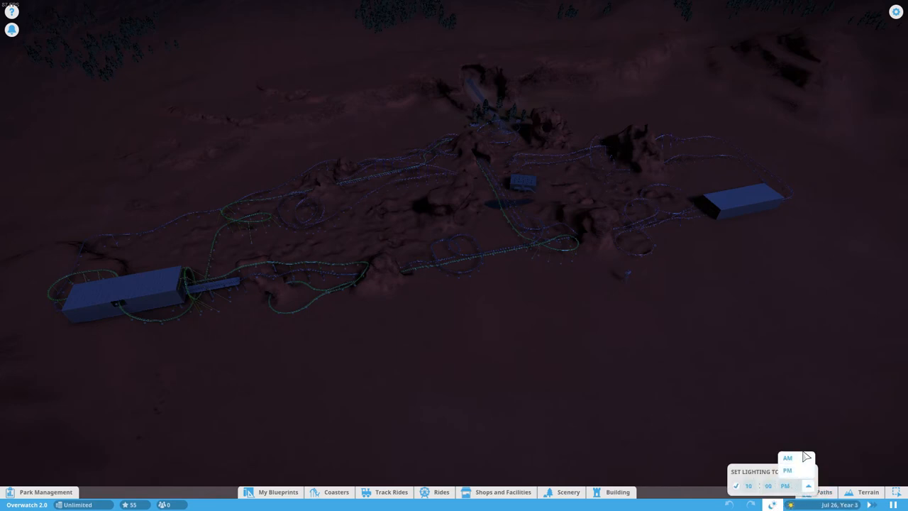